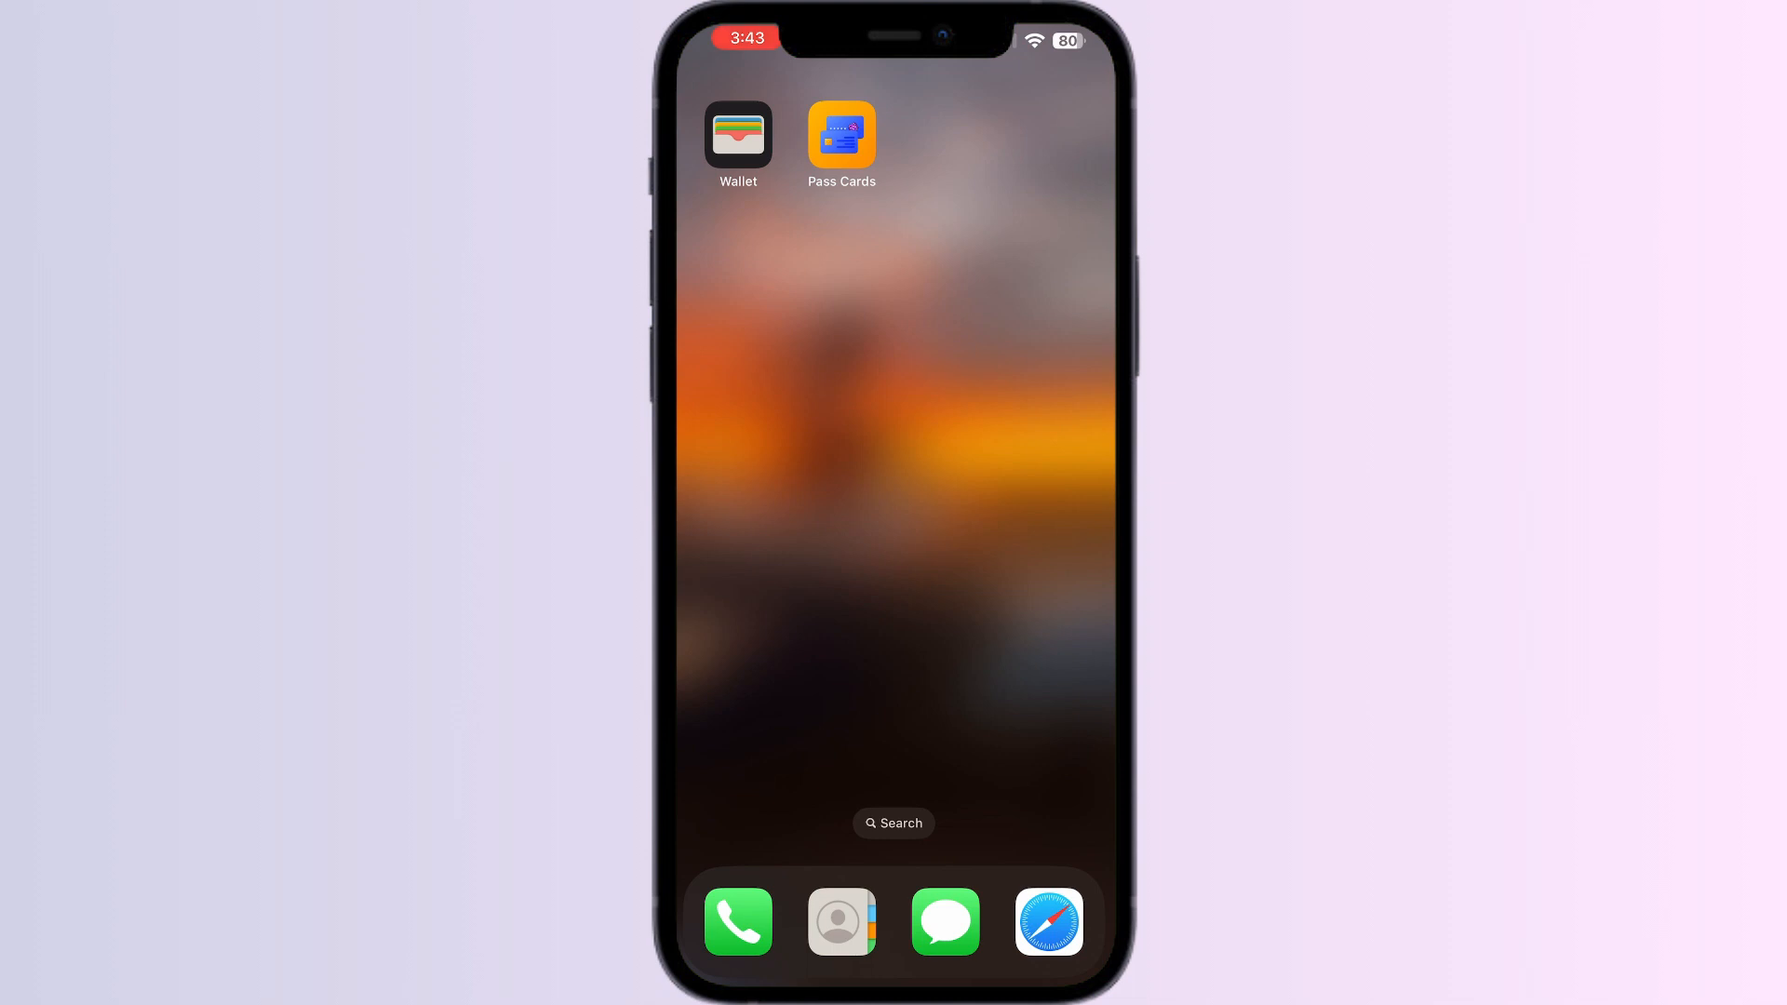
# Bring up the Card Manager: Digital Wallet listing in the App Store.
pyautogui.click(737, 134)
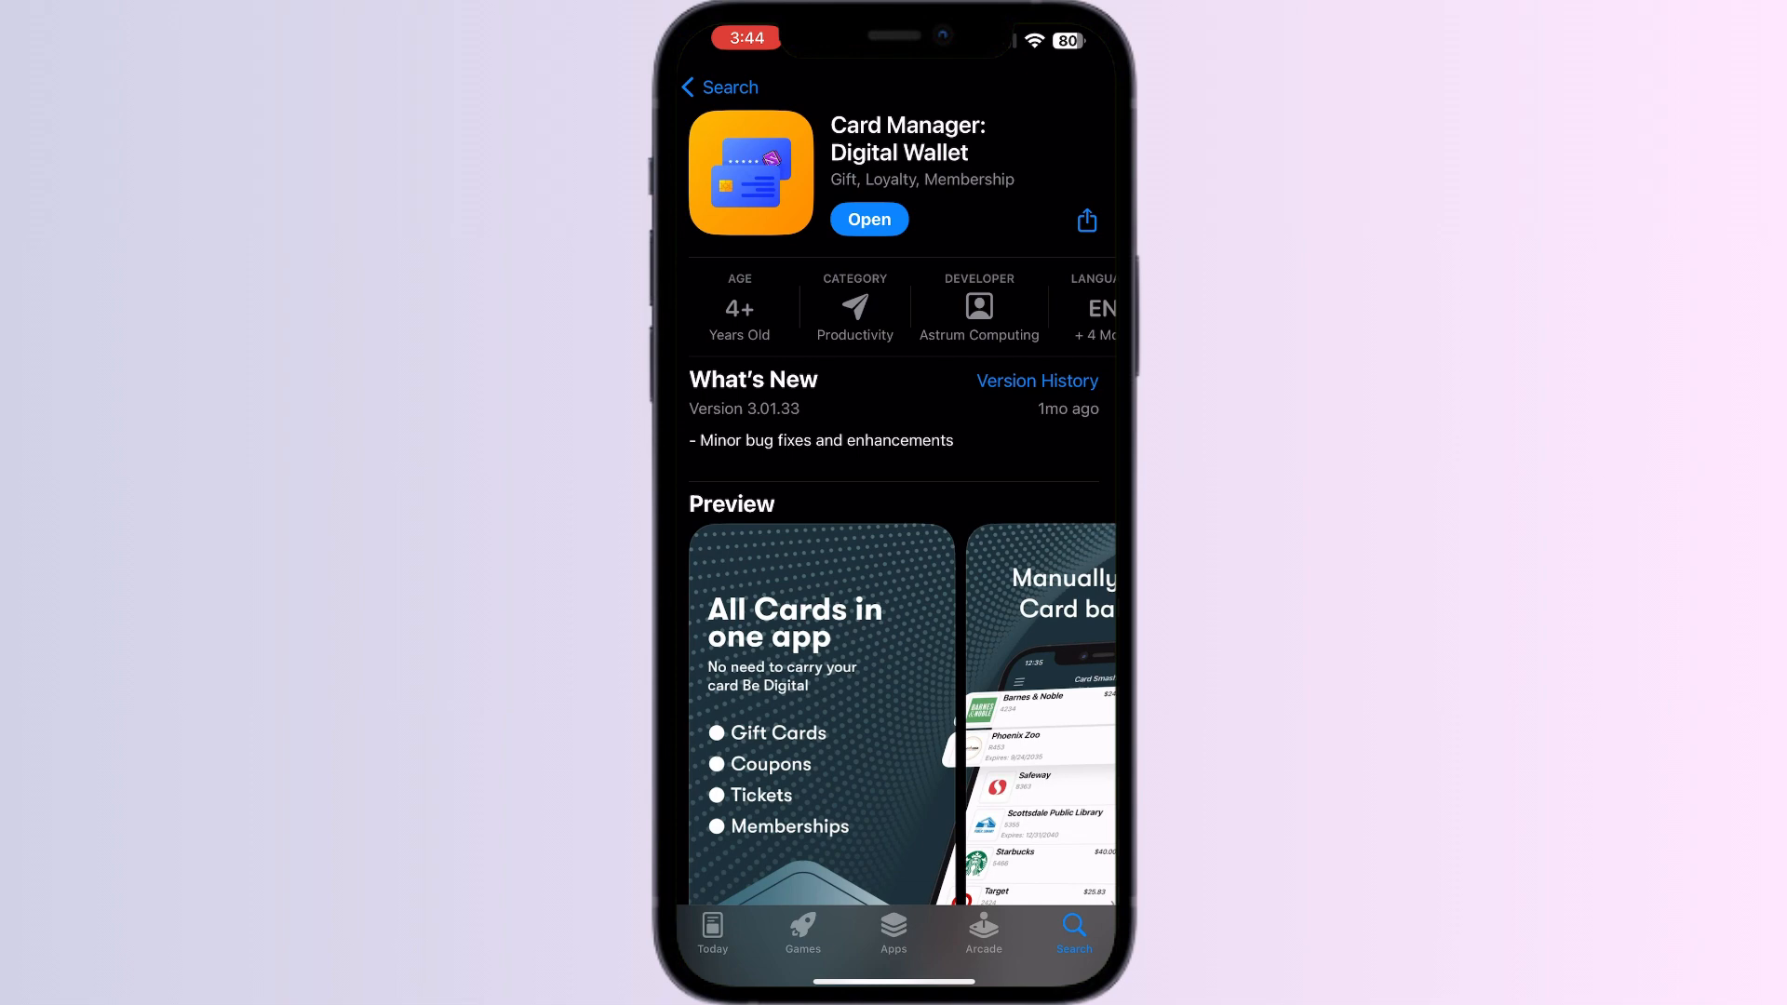
# Launch Card Manager and browse the Membership and All pass lists.
pyautogui.click(867, 219)
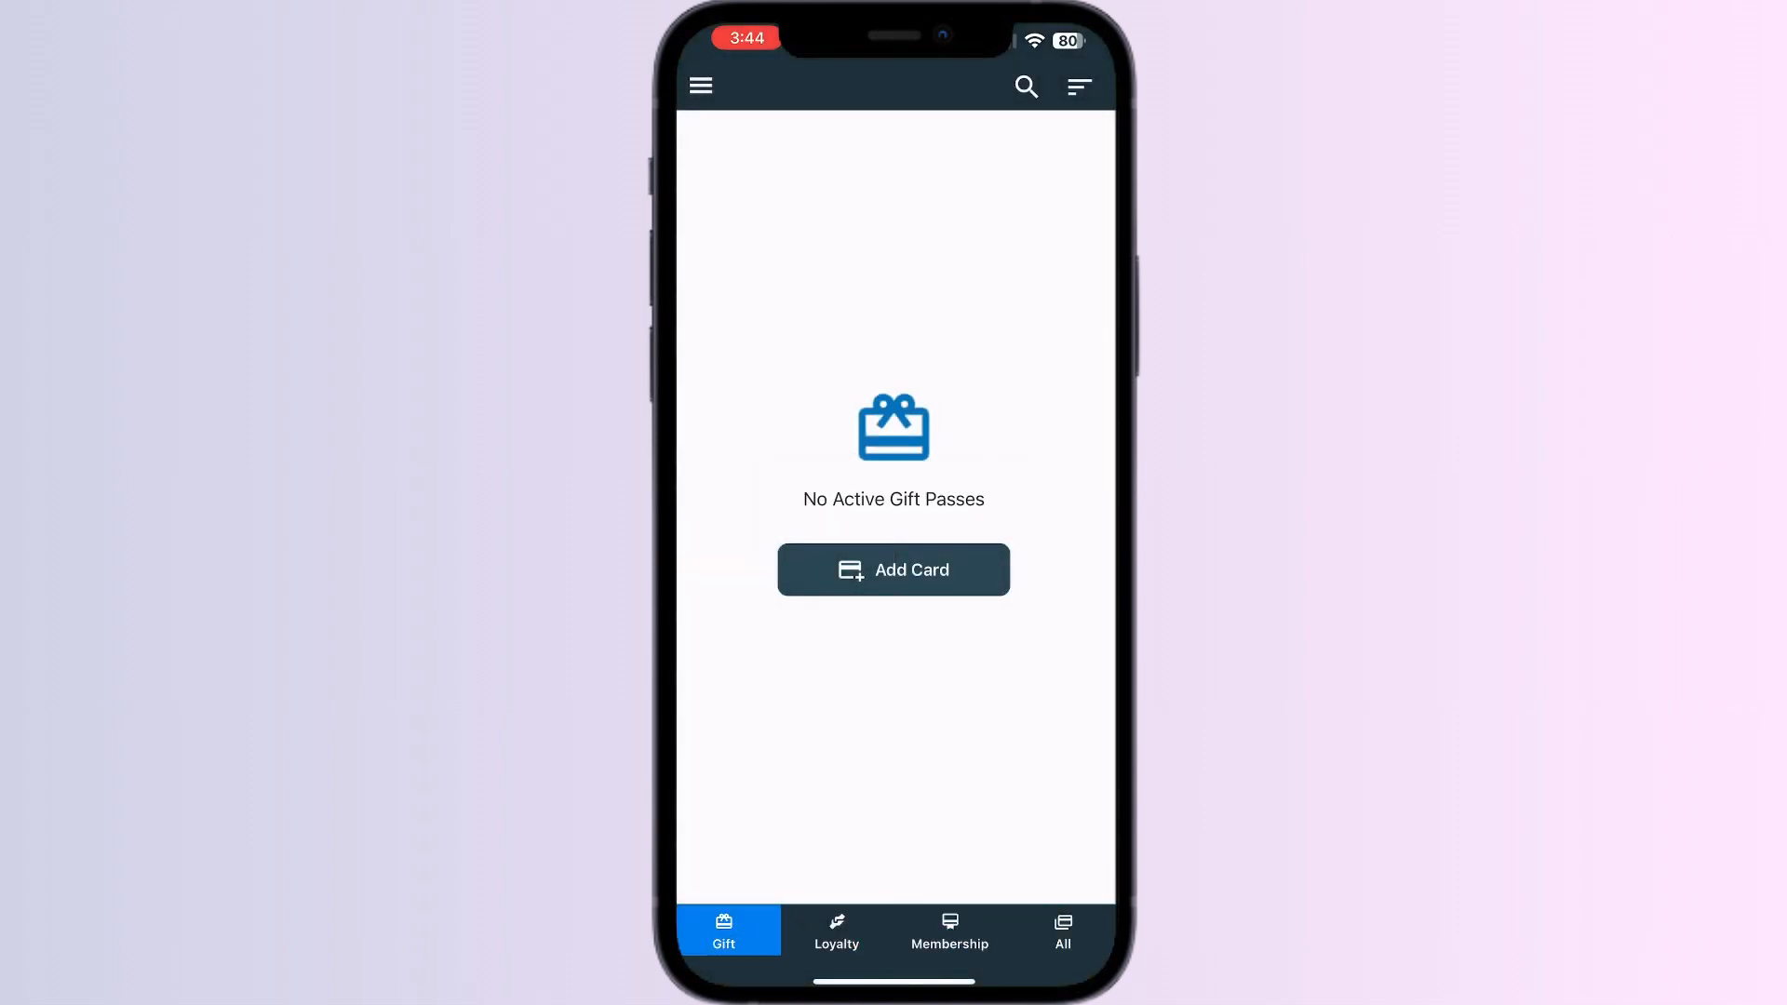
pyautogui.click(949, 931)
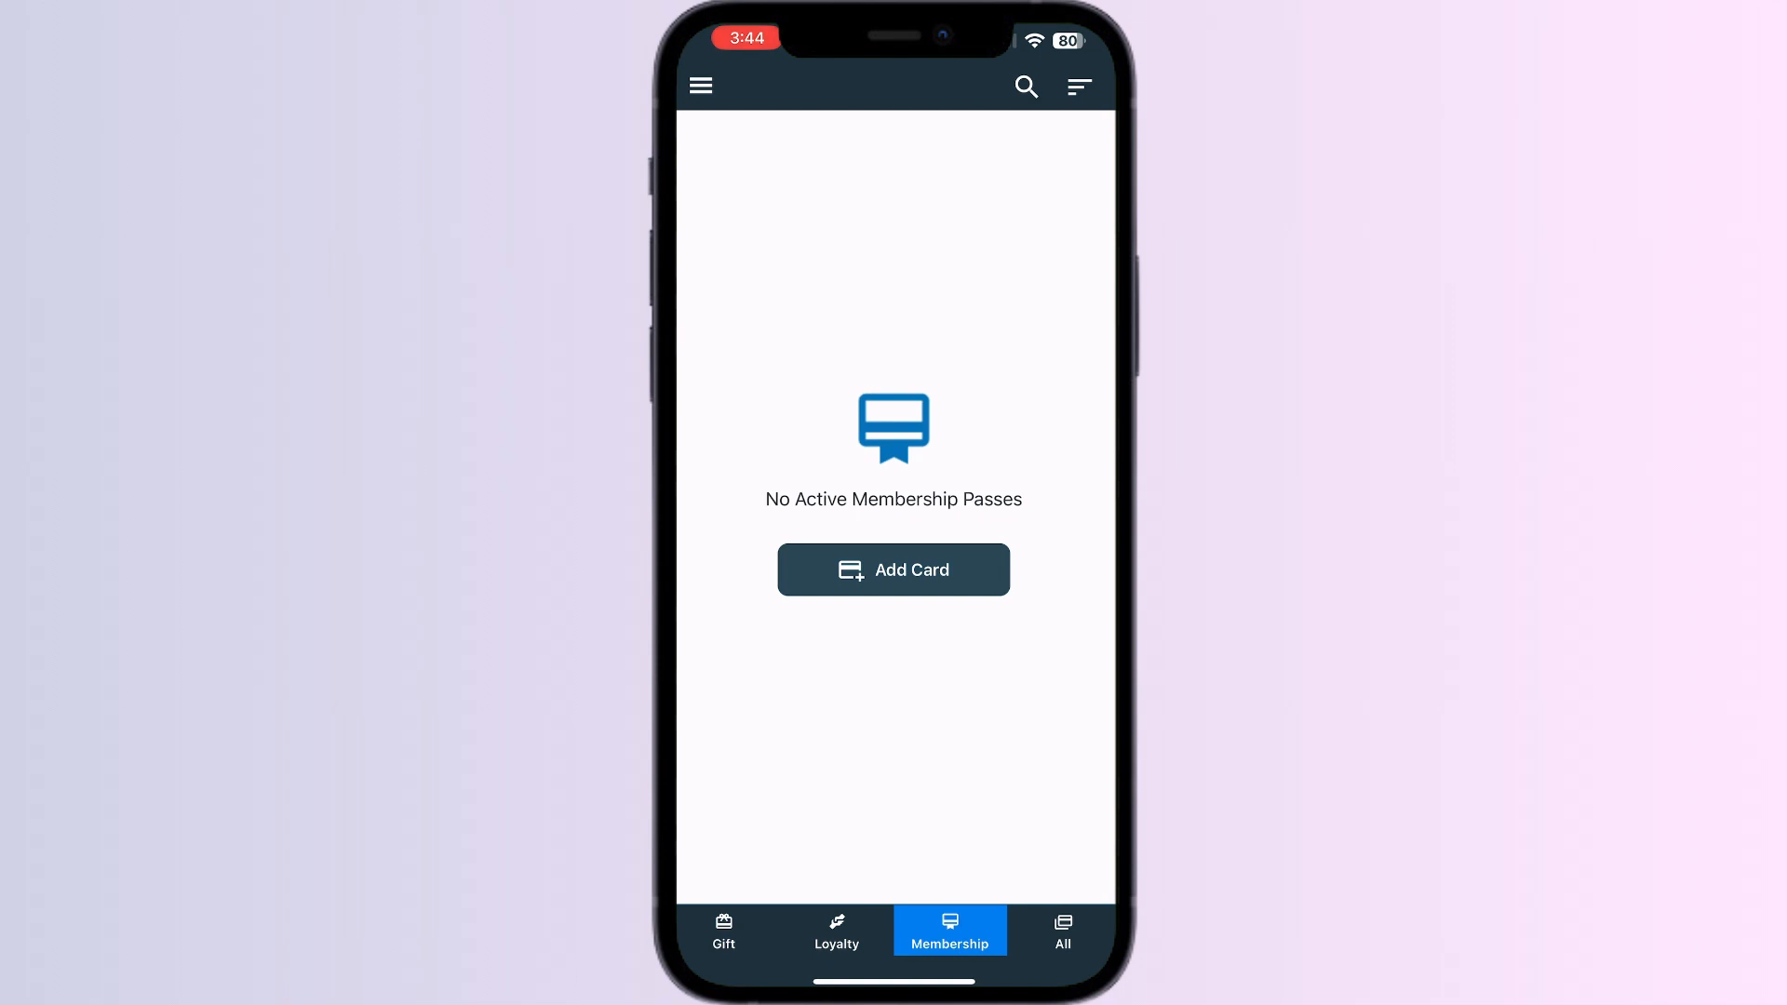
pyautogui.click(1061, 935)
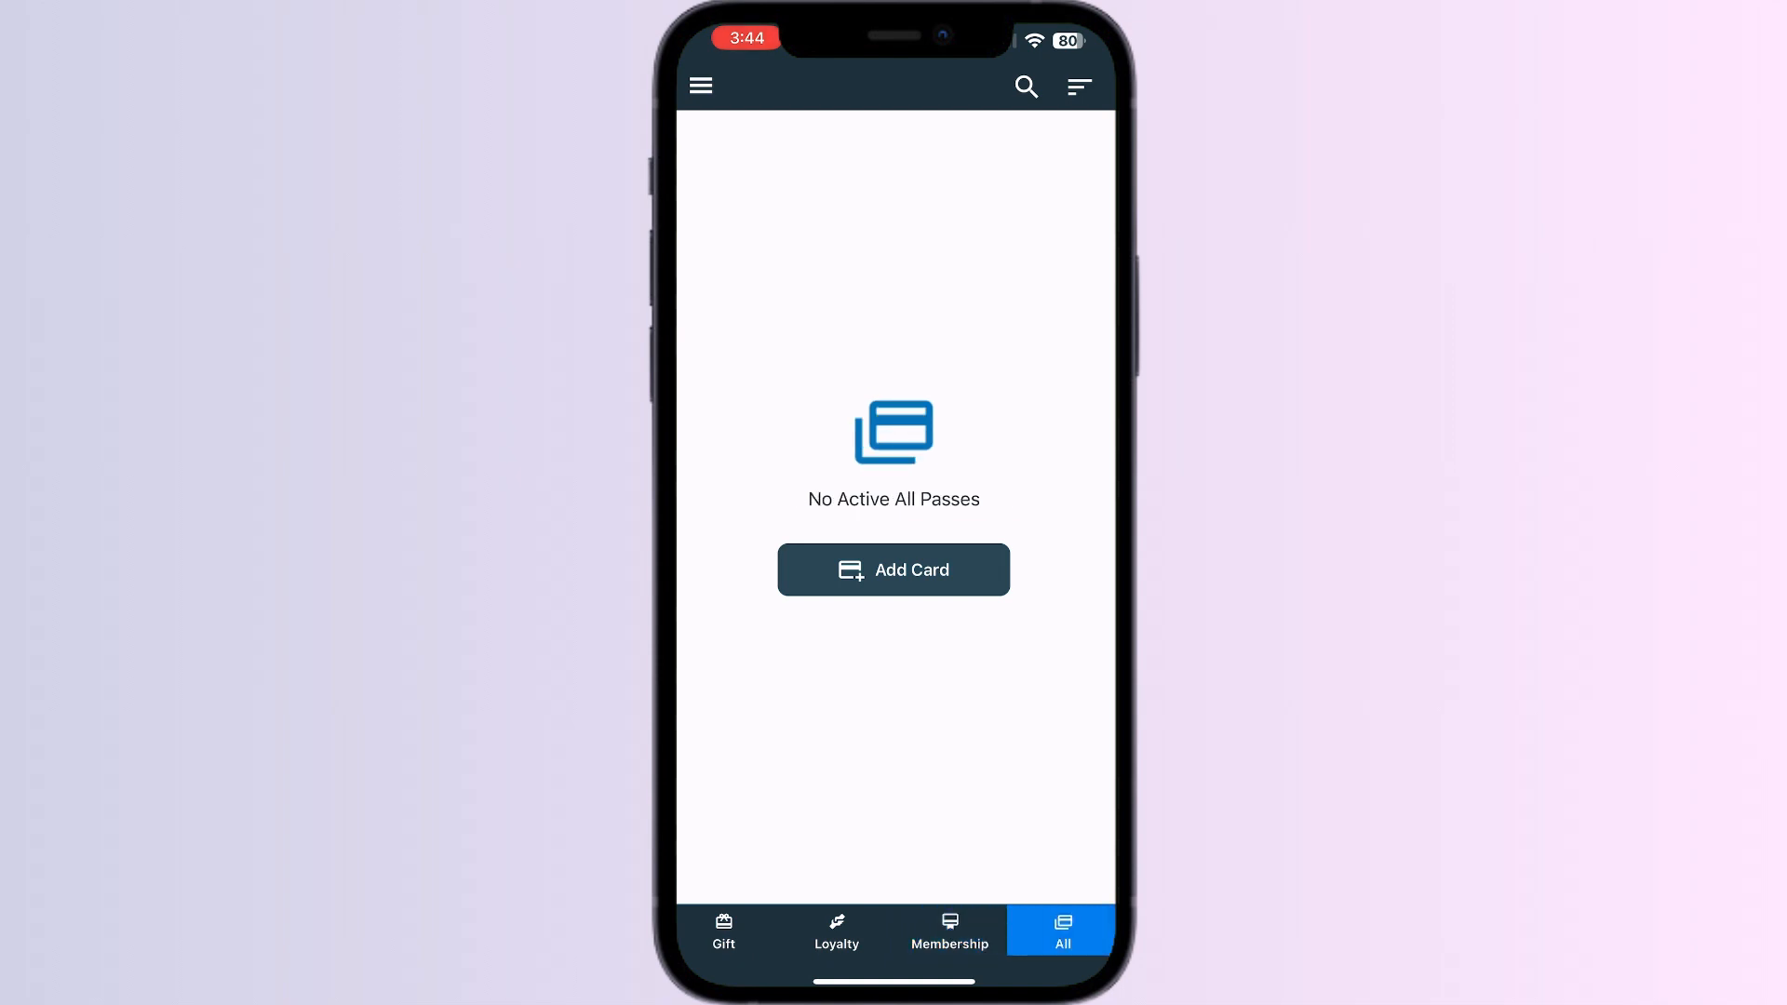
# Add a new card of type Store Card and acknowledge the card-number tip.
pyautogui.click(894, 570)
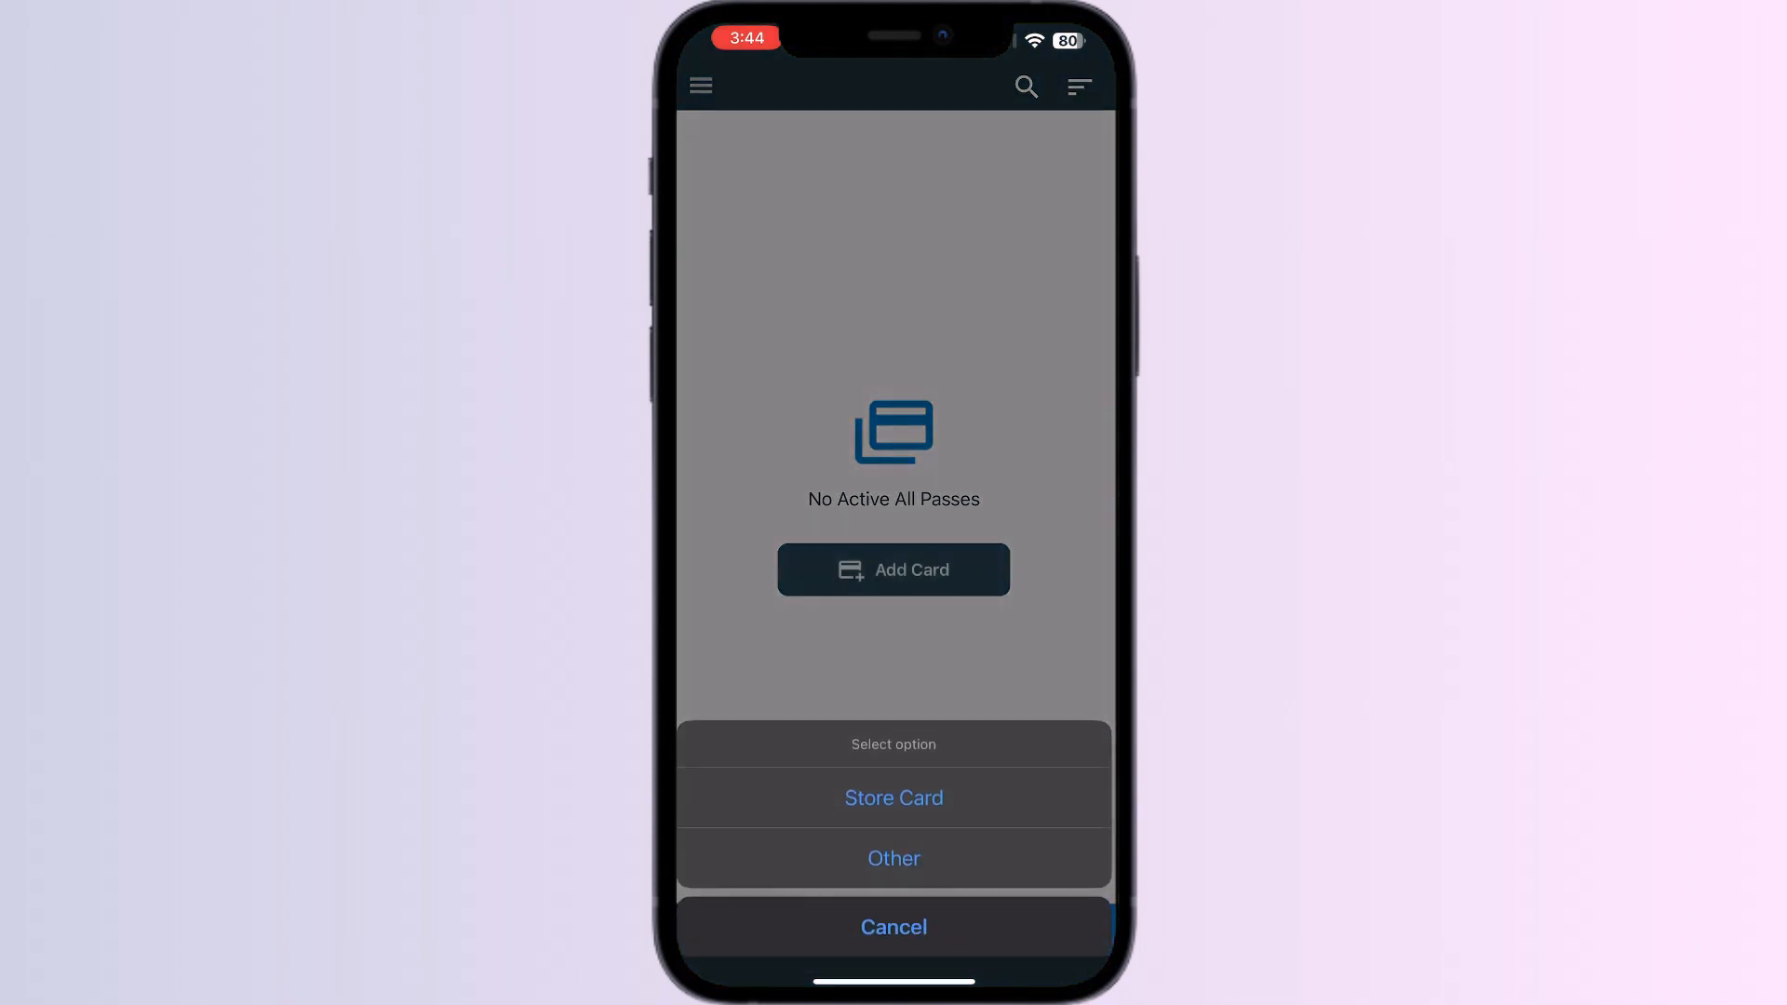
pyautogui.click(893, 797)
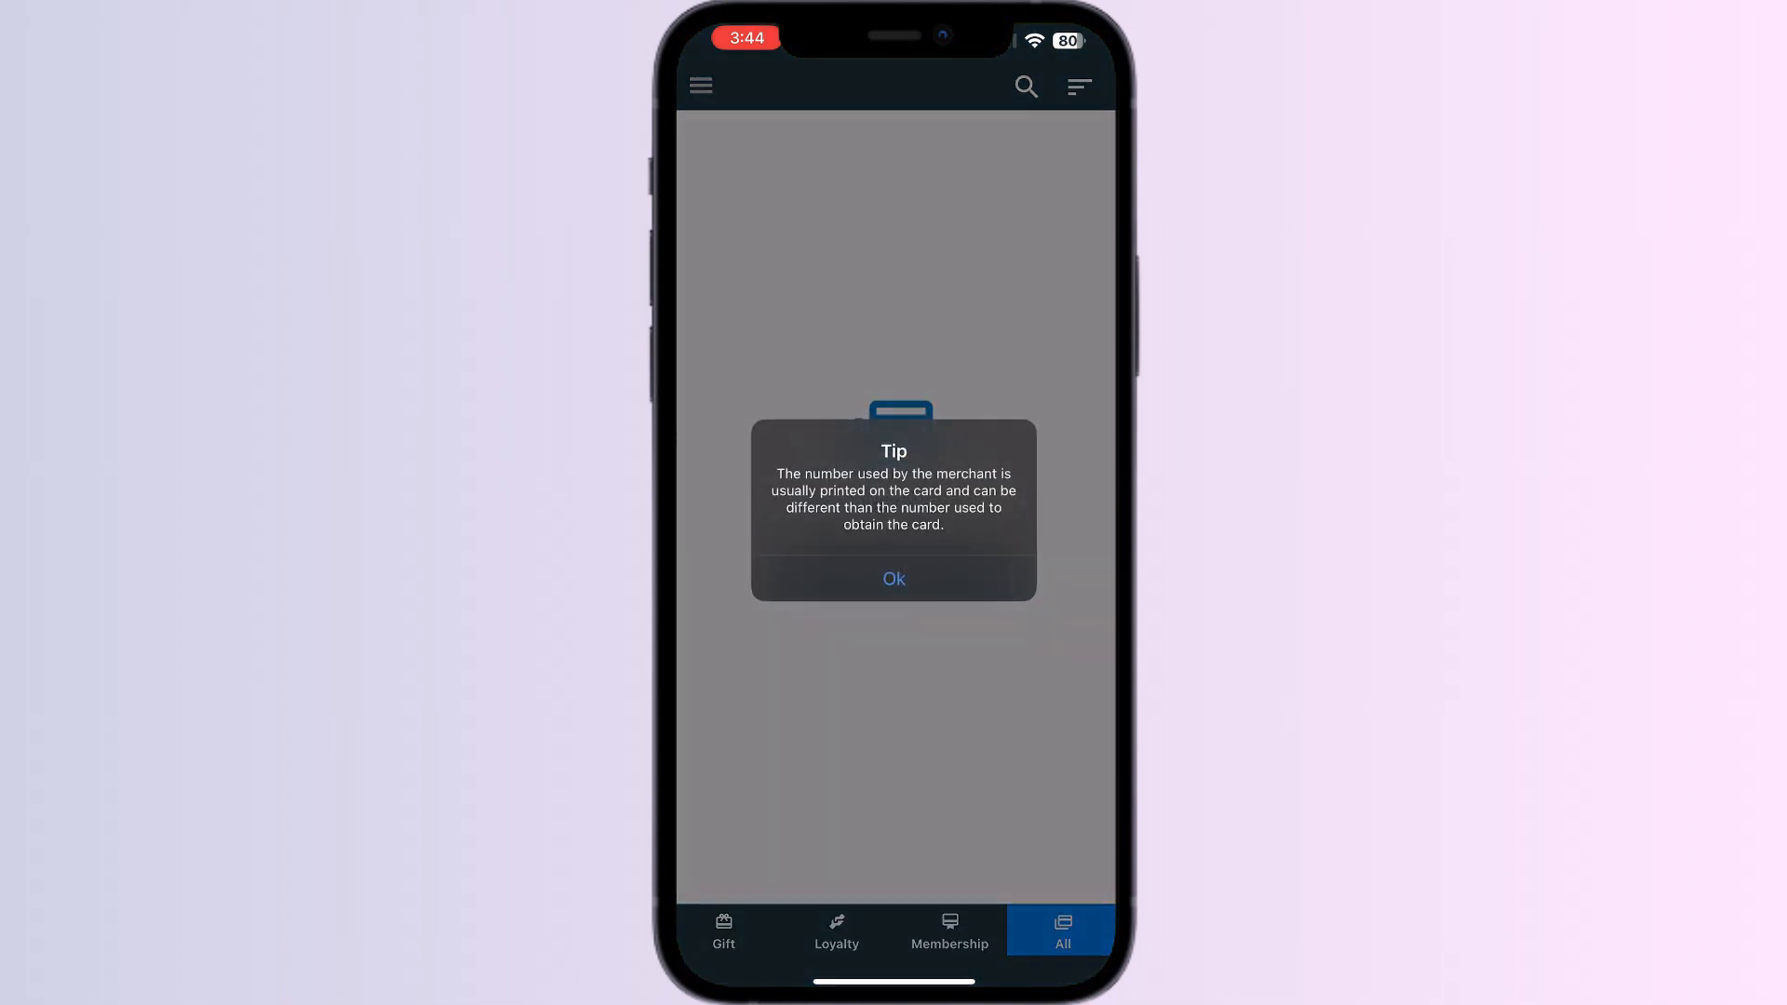
pyautogui.click(893, 579)
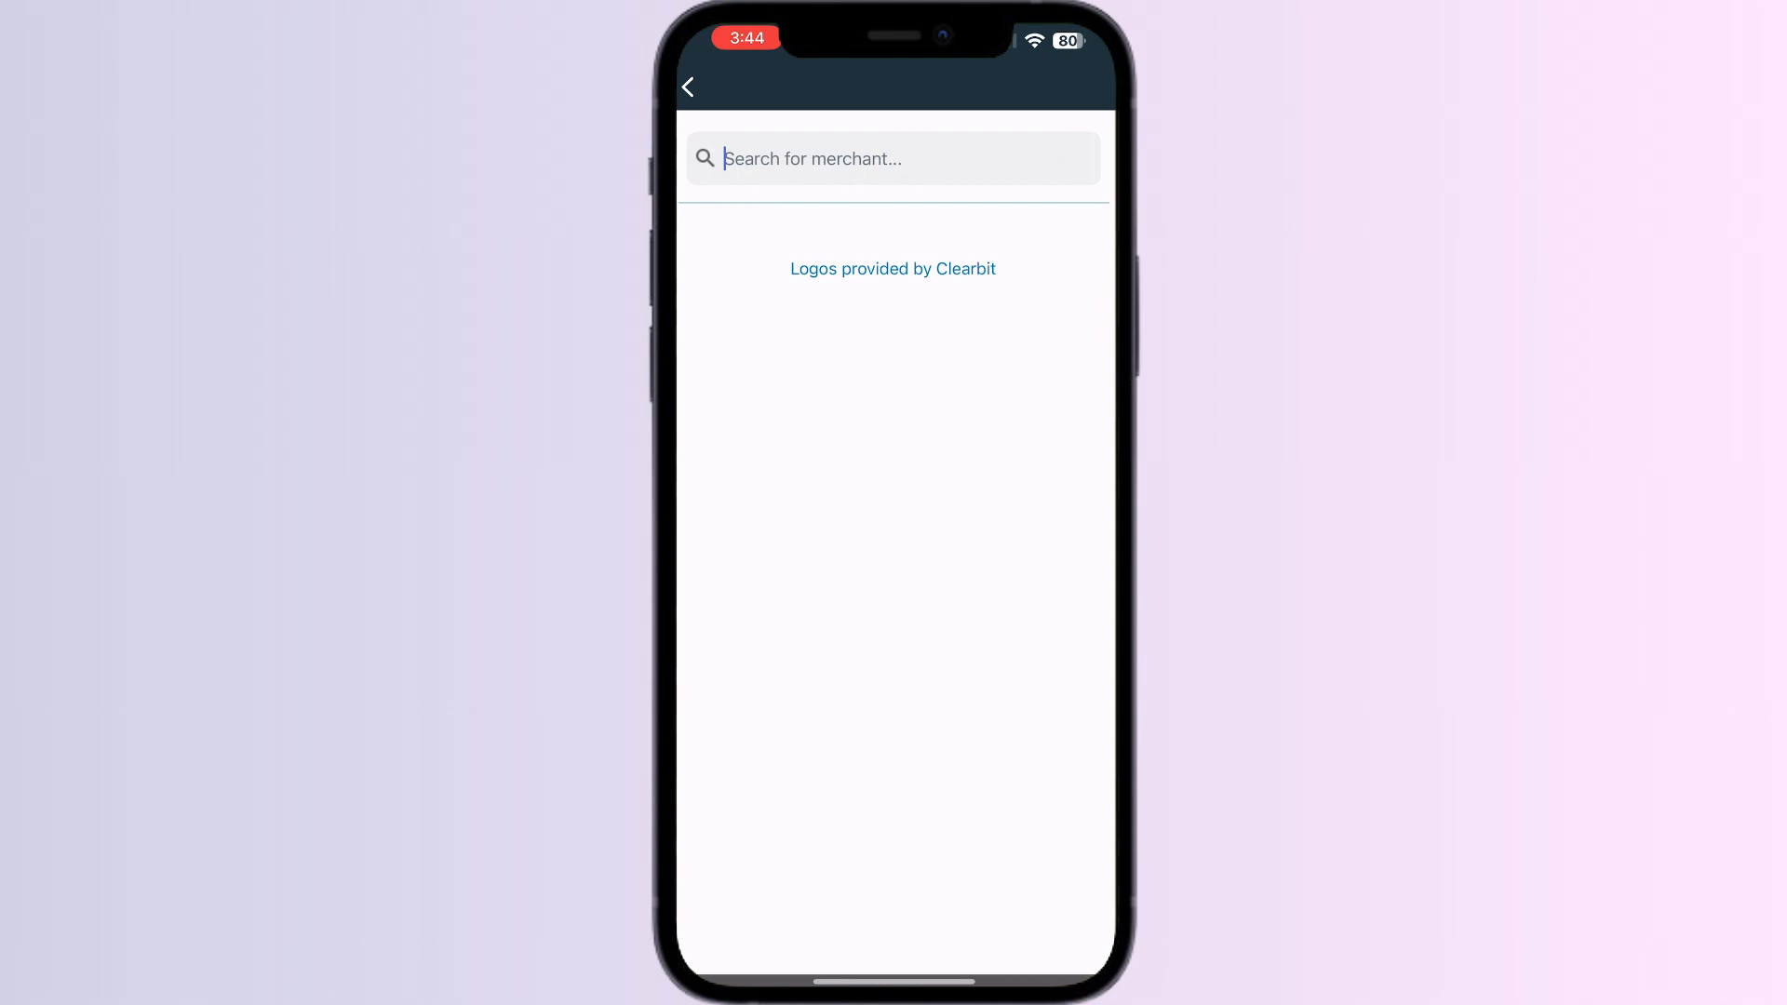
# Search merchants for 'Cigna' and select it to start a Cigna membership card.
pyautogui.write('C')
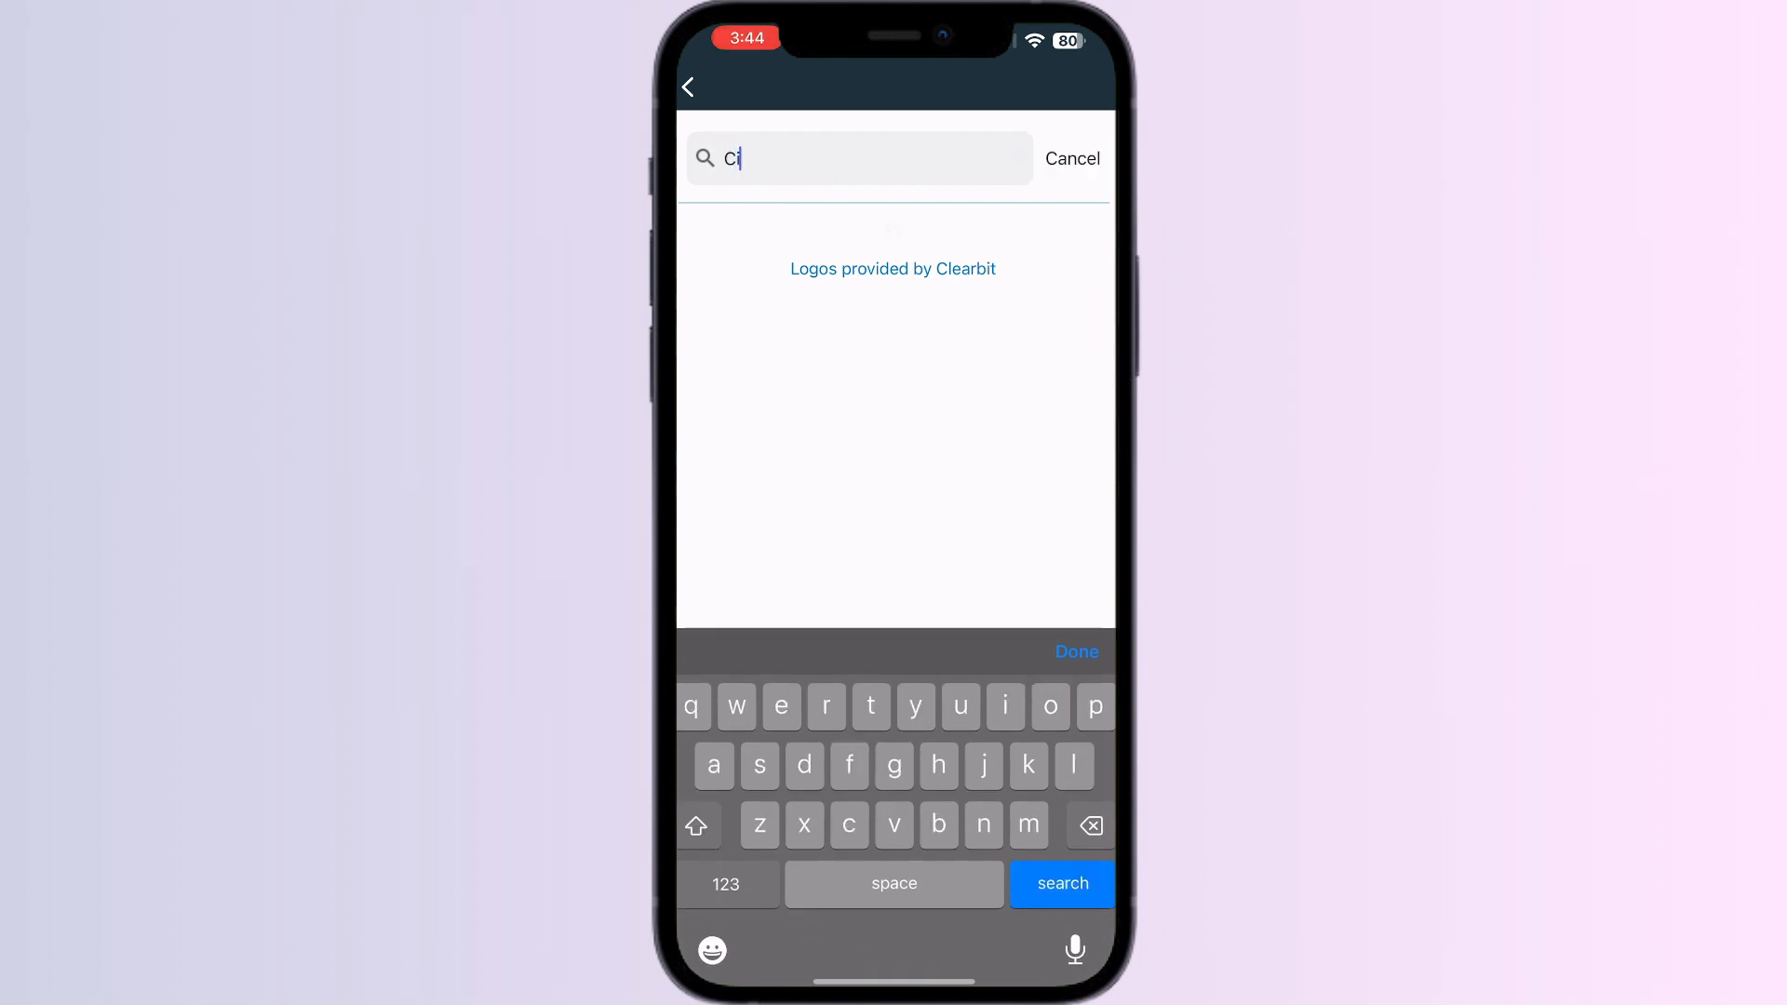
pyautogui.write('igna')
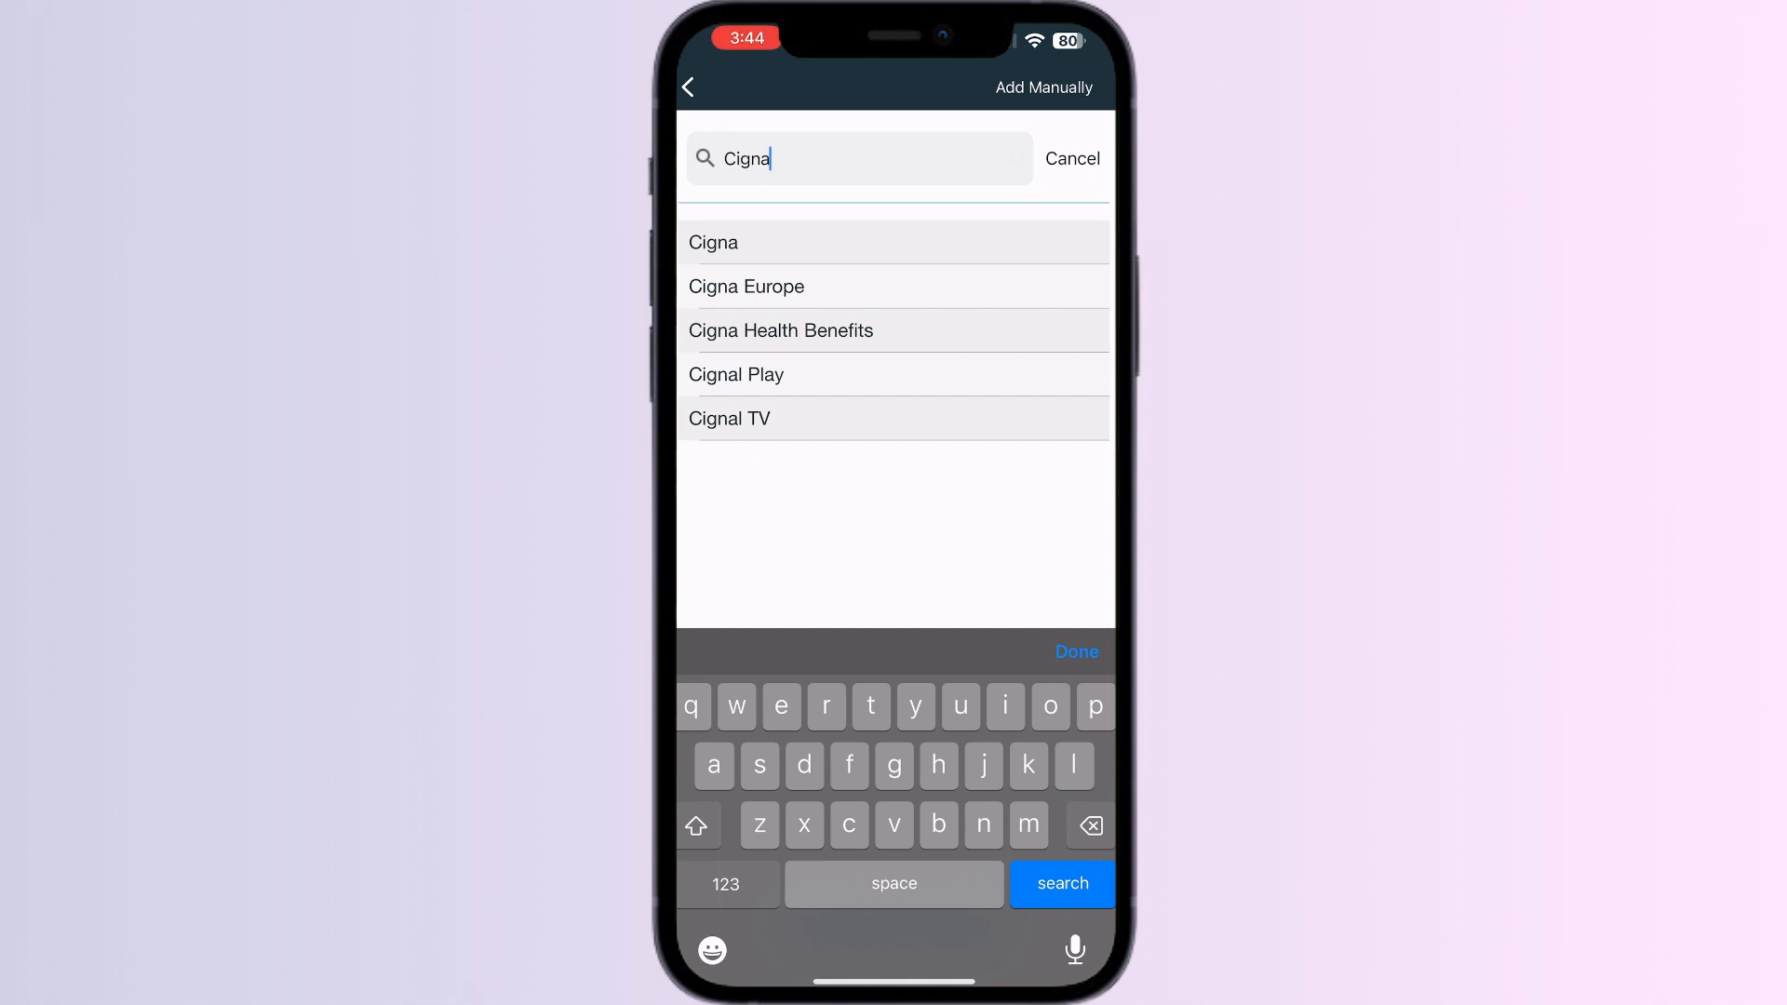
pyautogui.click(713, 242)
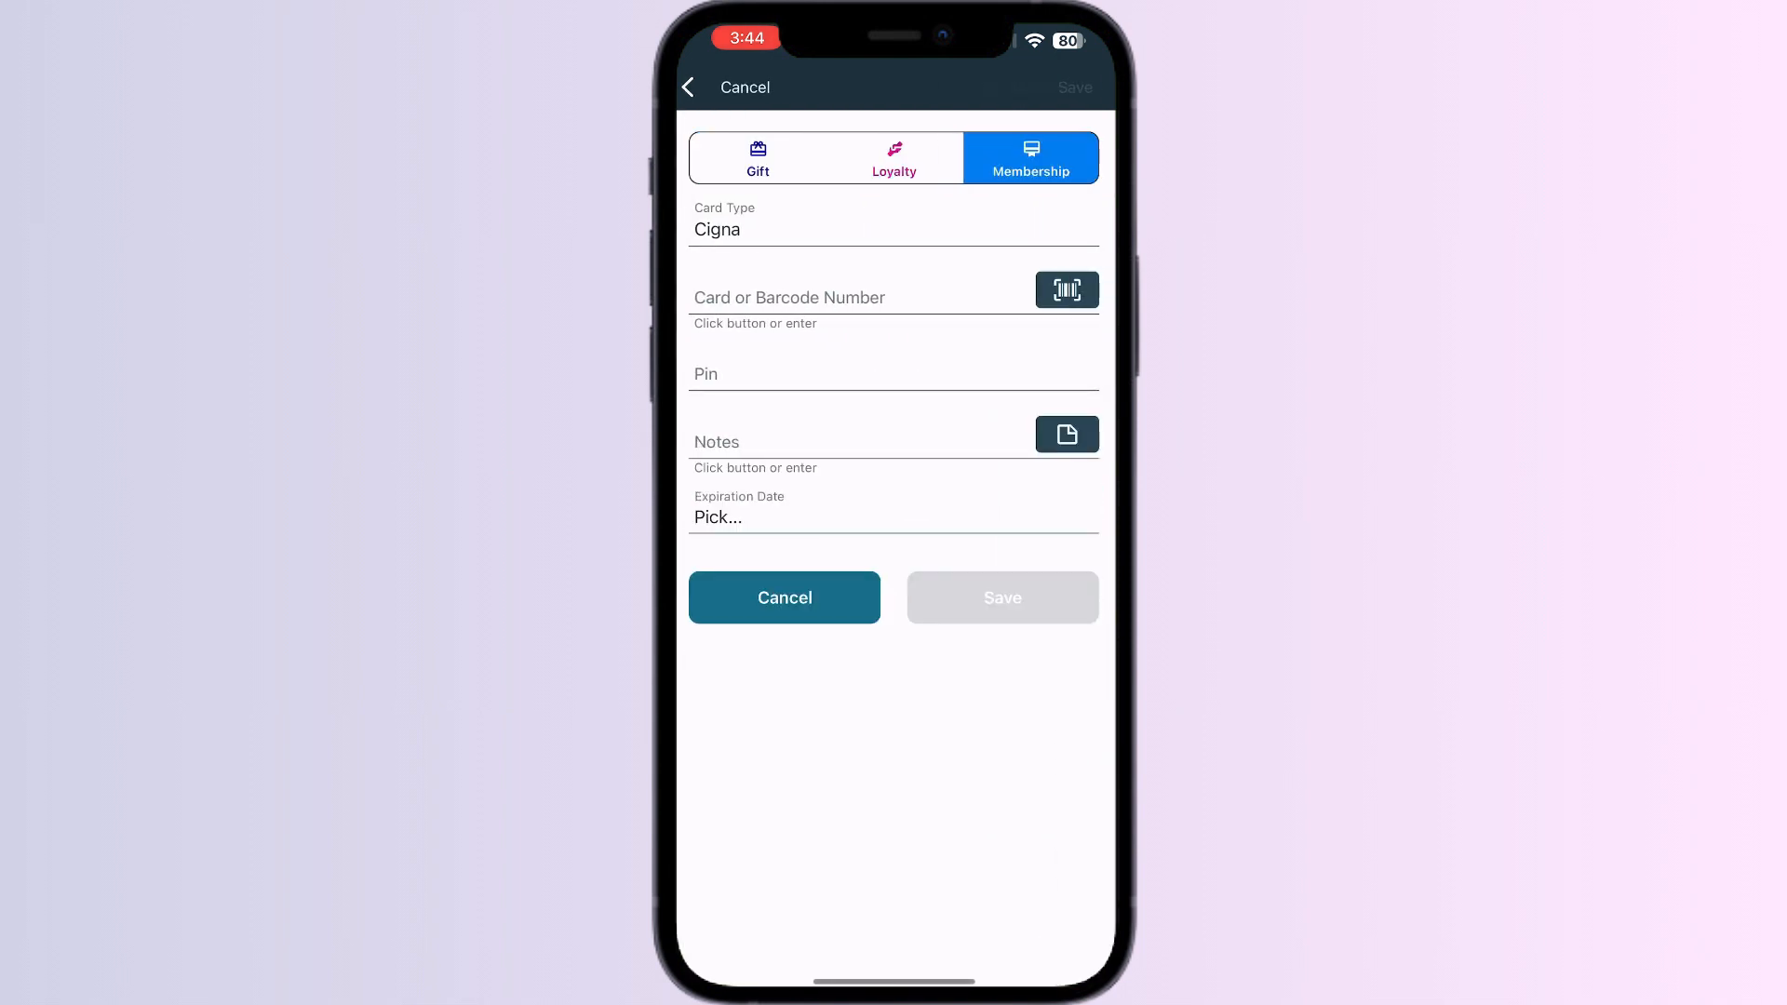